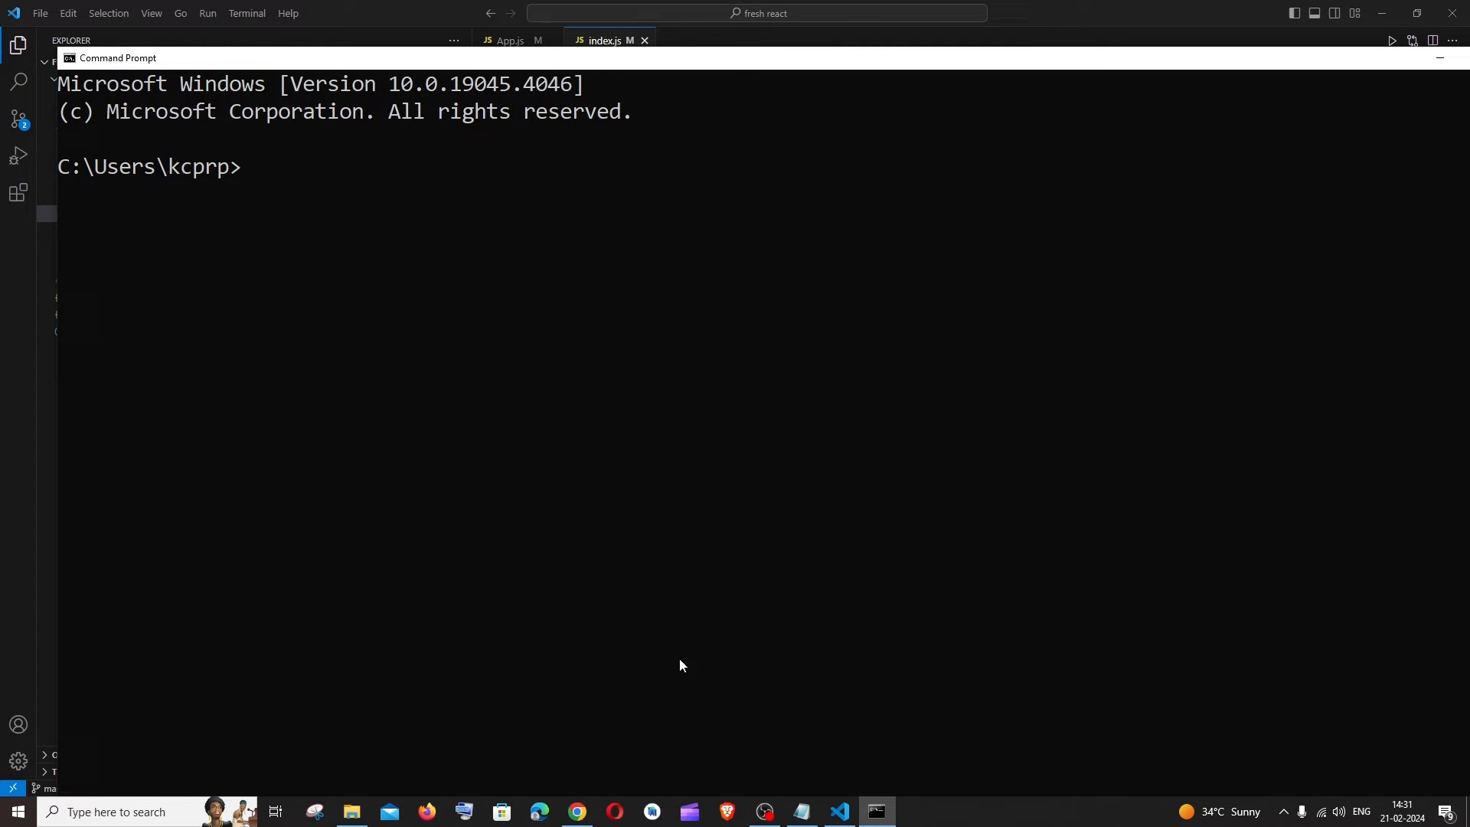
# - Glance at pip's release history, then run pip --version to see 22.3.1
pyautogui.click(576, 812)
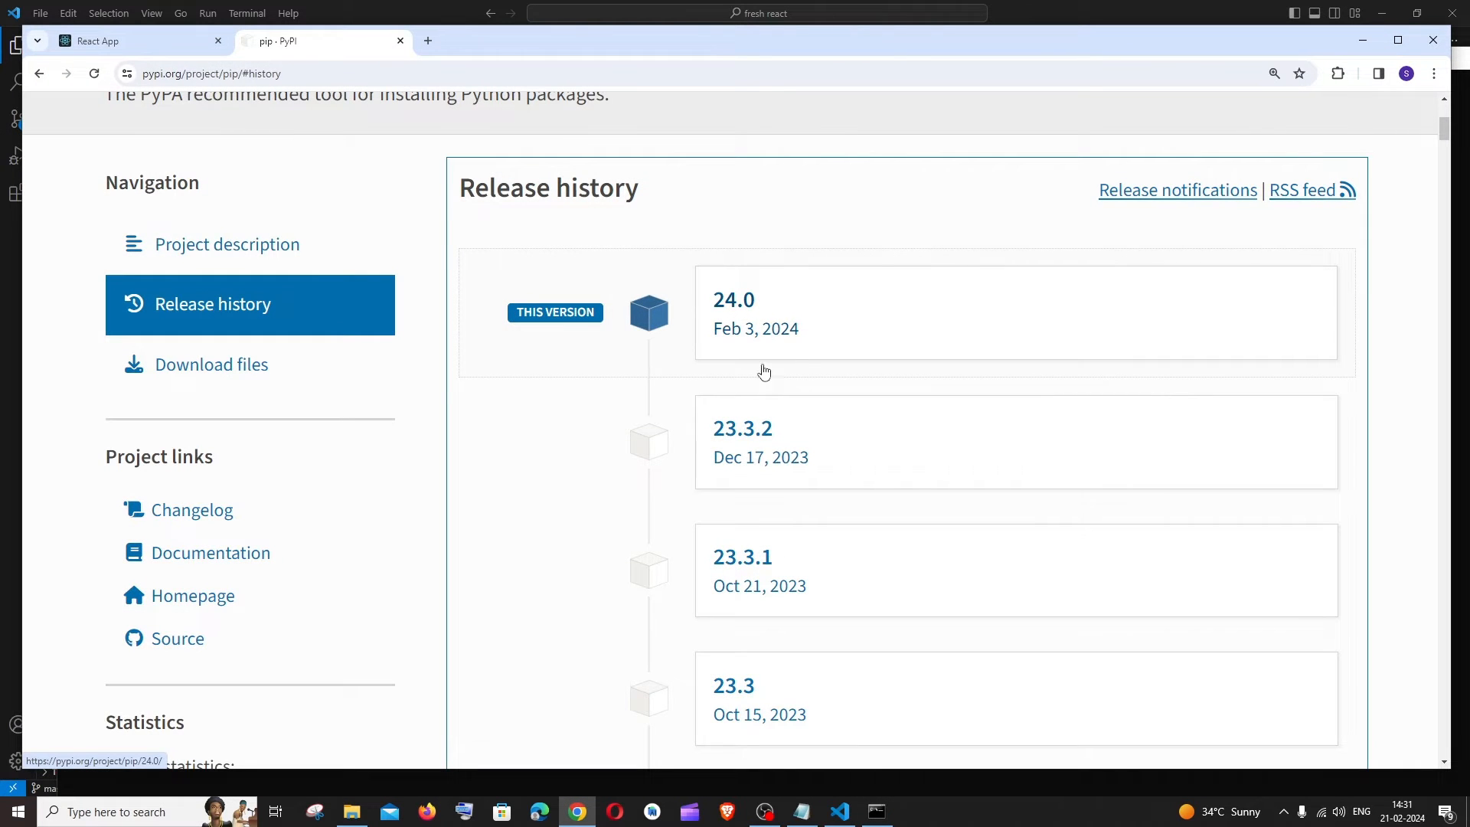
pyautogui.moveTo(1358, 40)
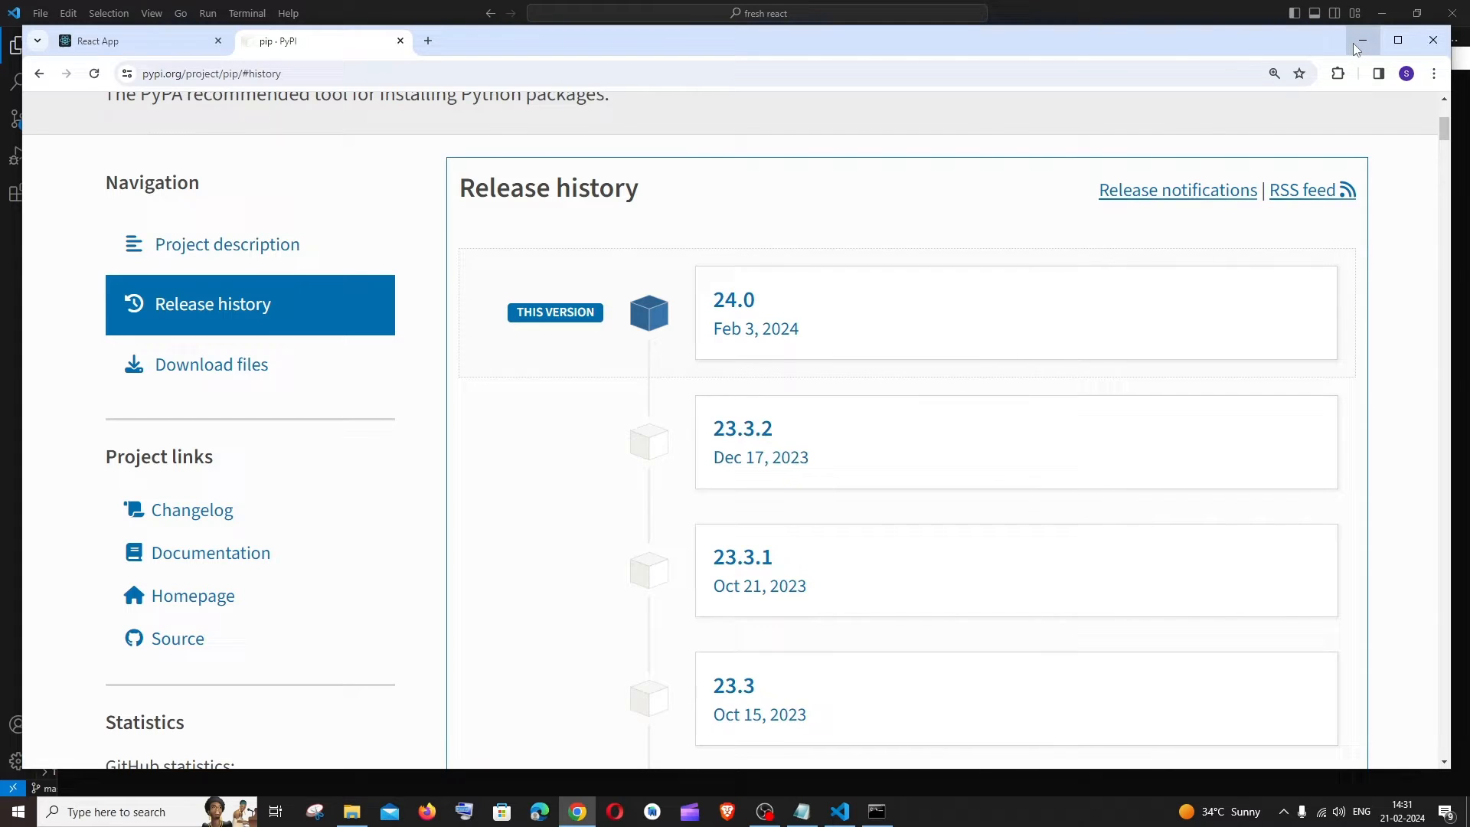
pyautogui.click(1361, 41)
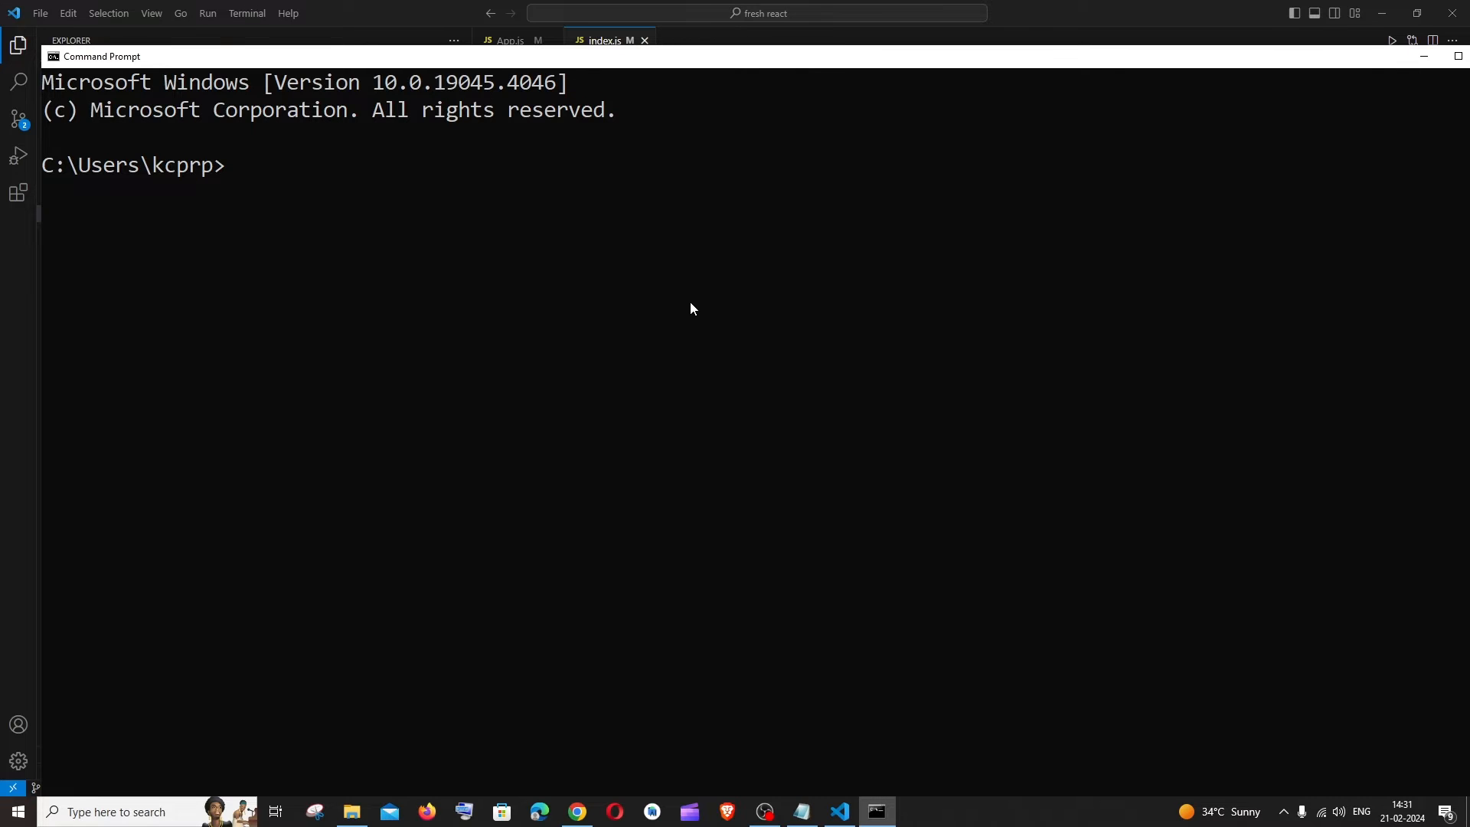
pyautogui.write('pip')
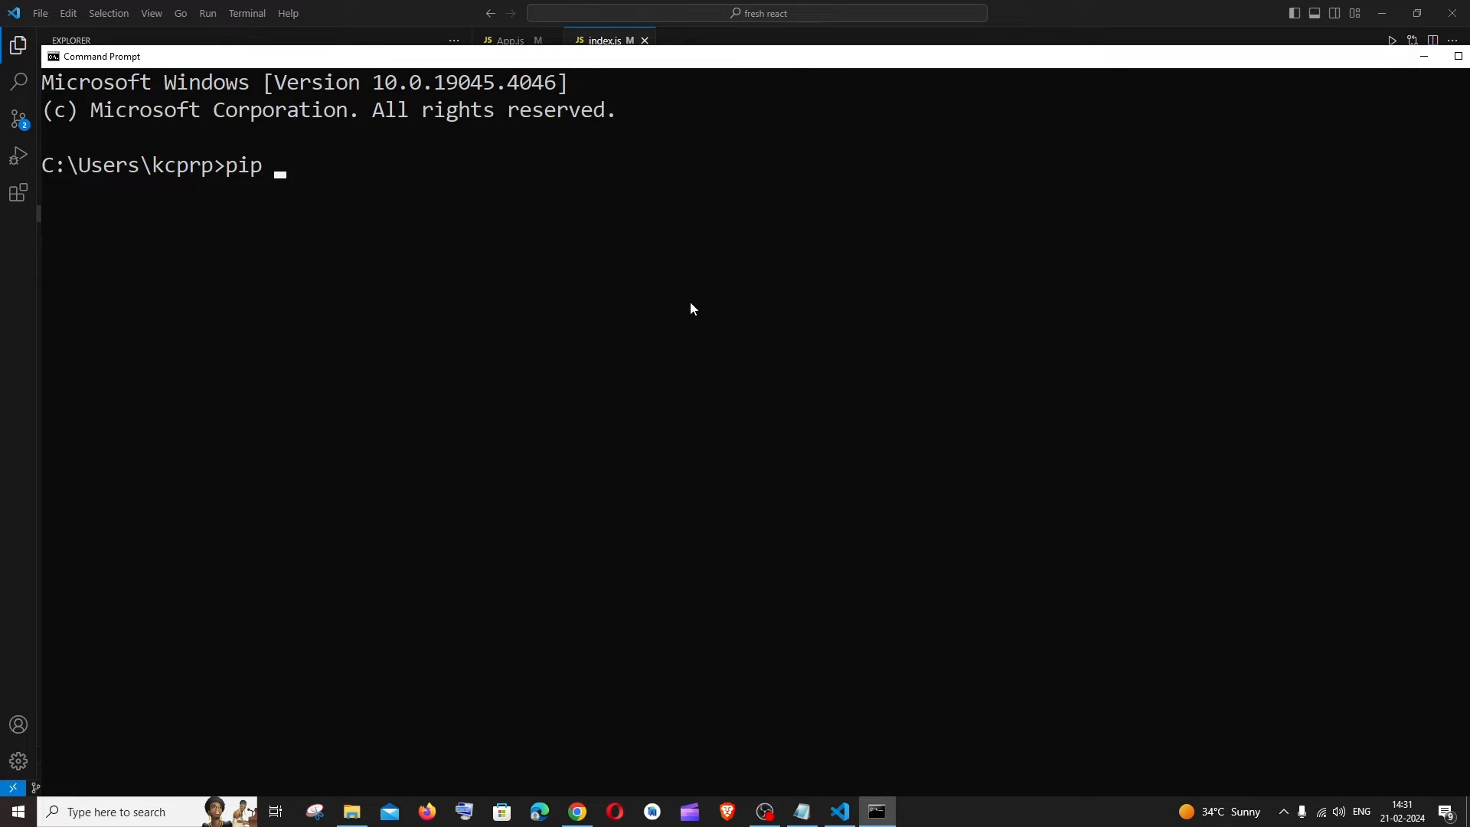
pyautogui.write('--versio')
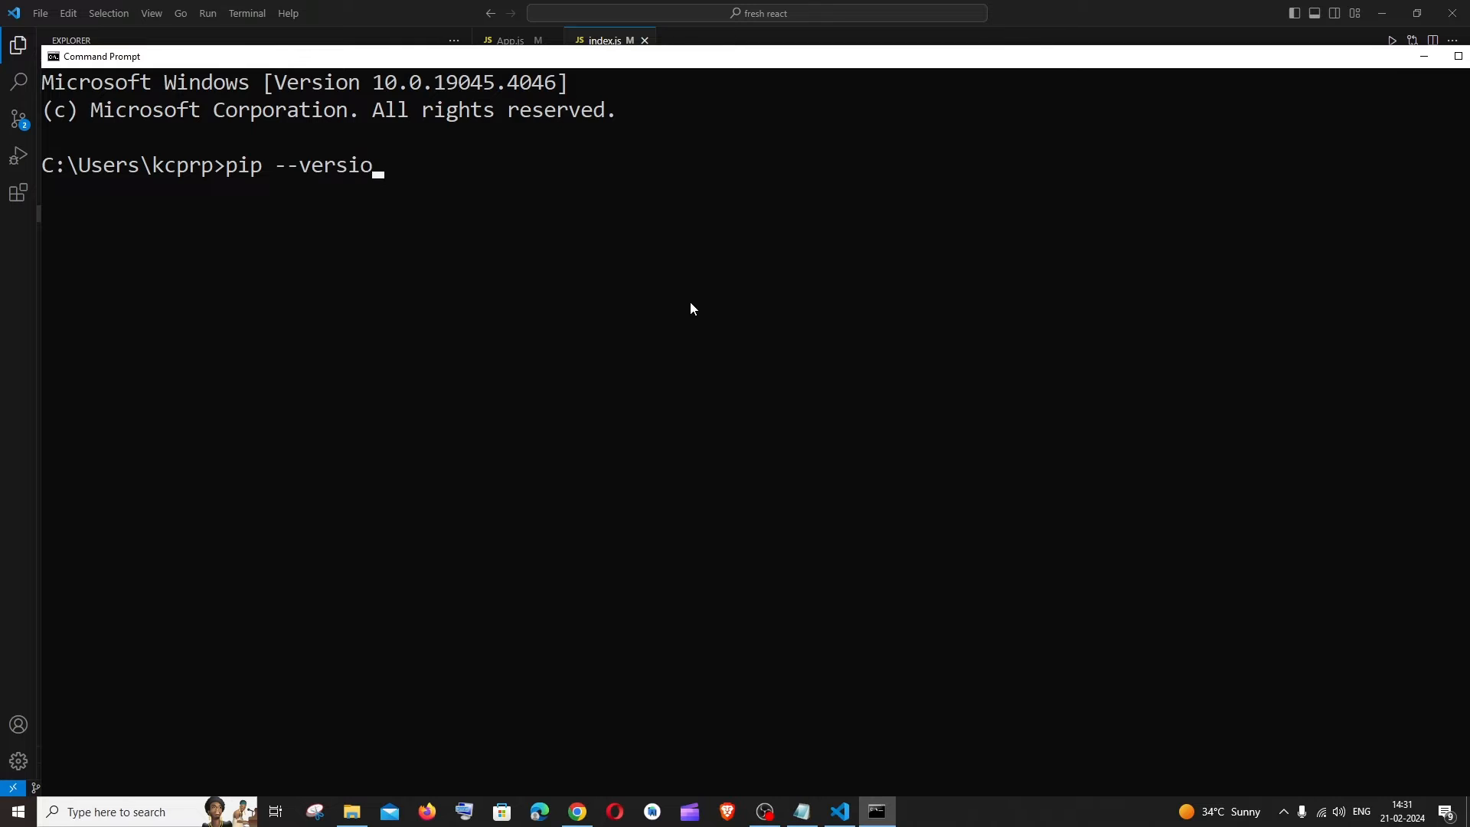
pyautogui.press('Return')
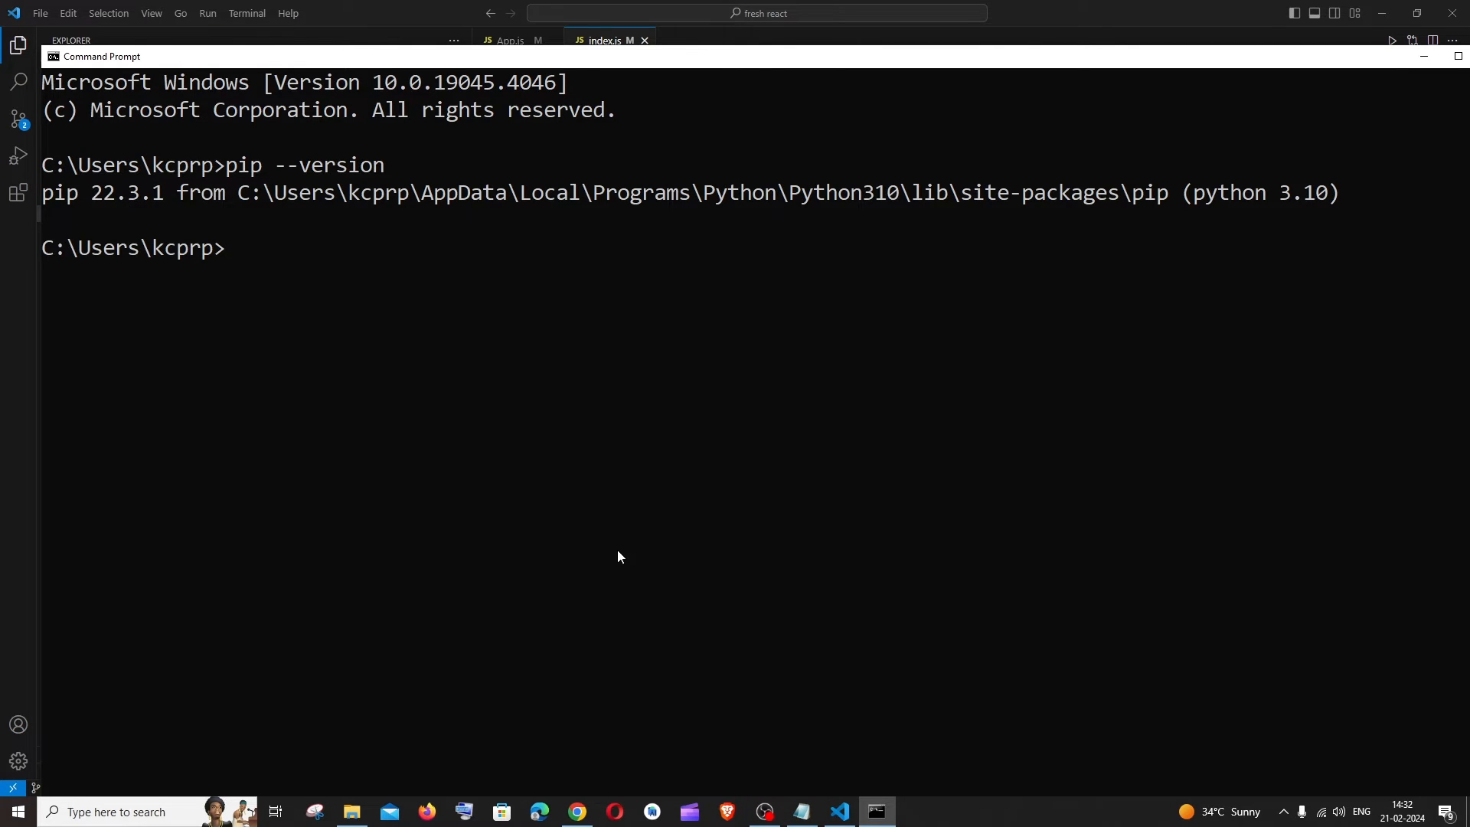
pyautogui.moveTo(802, 811)
pyautogui.write('python -m pip install -U pip')
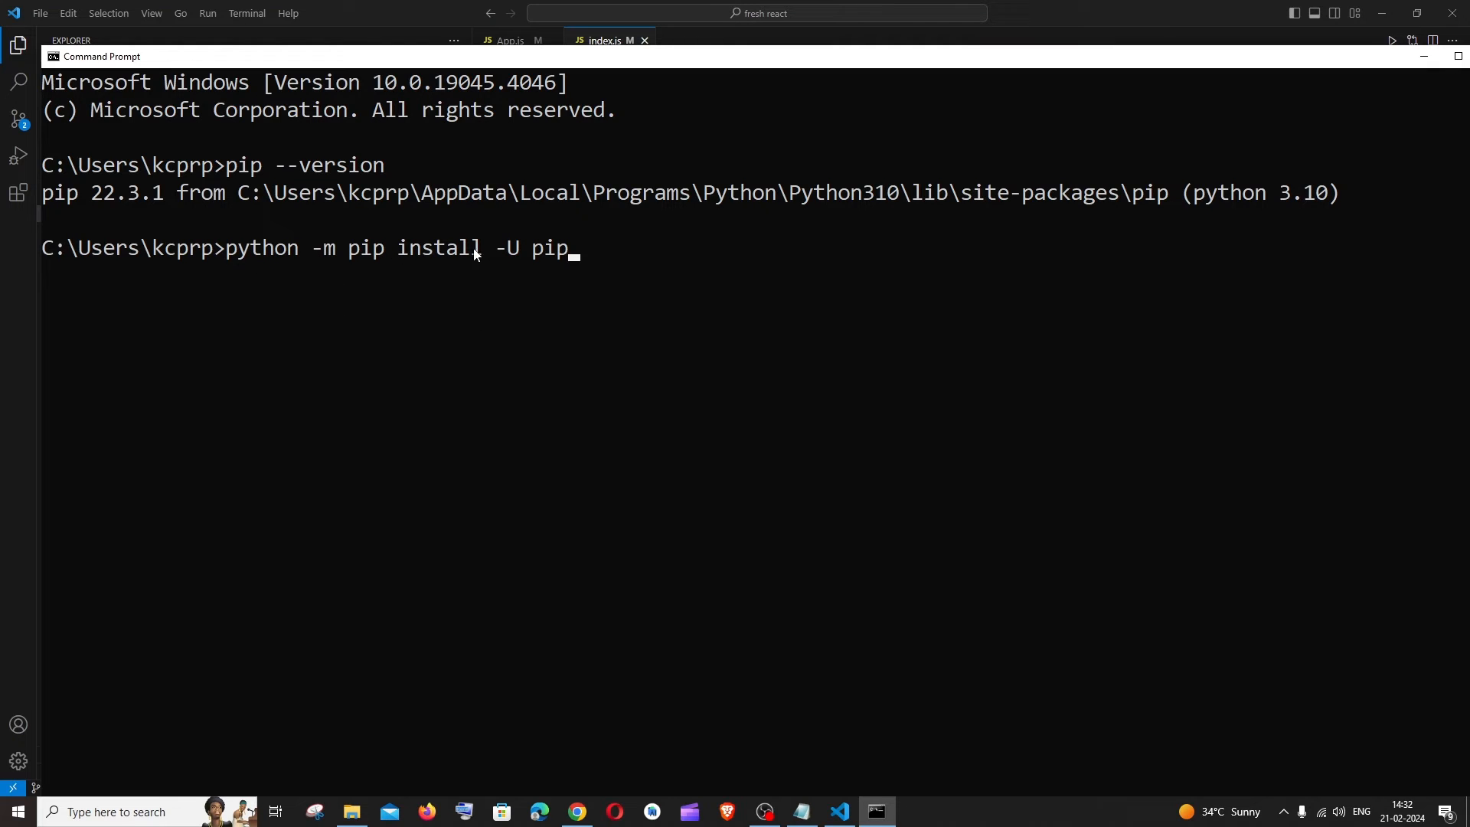
pyautogui.moveTo(692, 289)
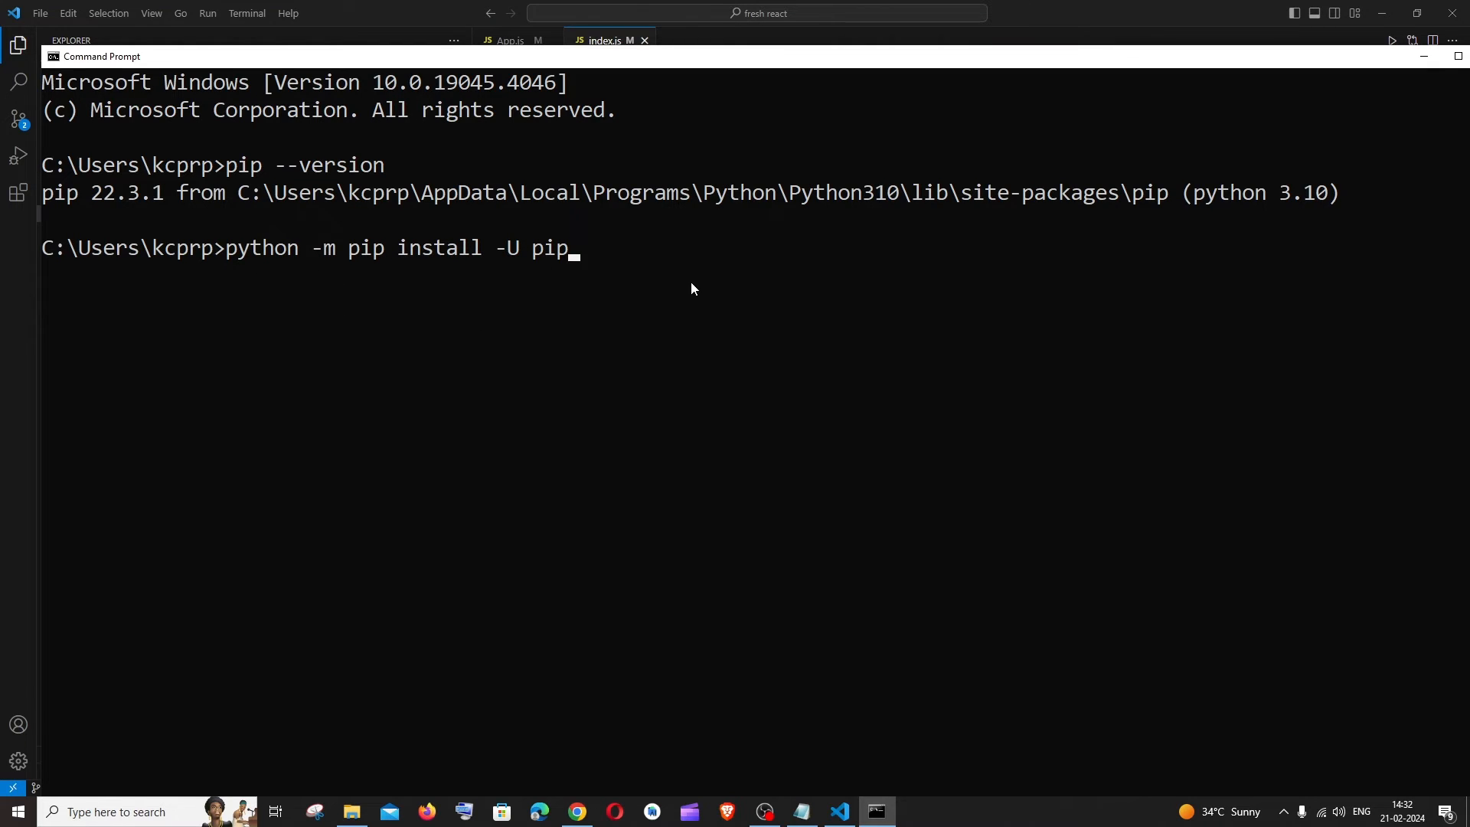
# - Run python -m pip install -U pip to upgrade pip to 24.0
pyautogui.press('Return')
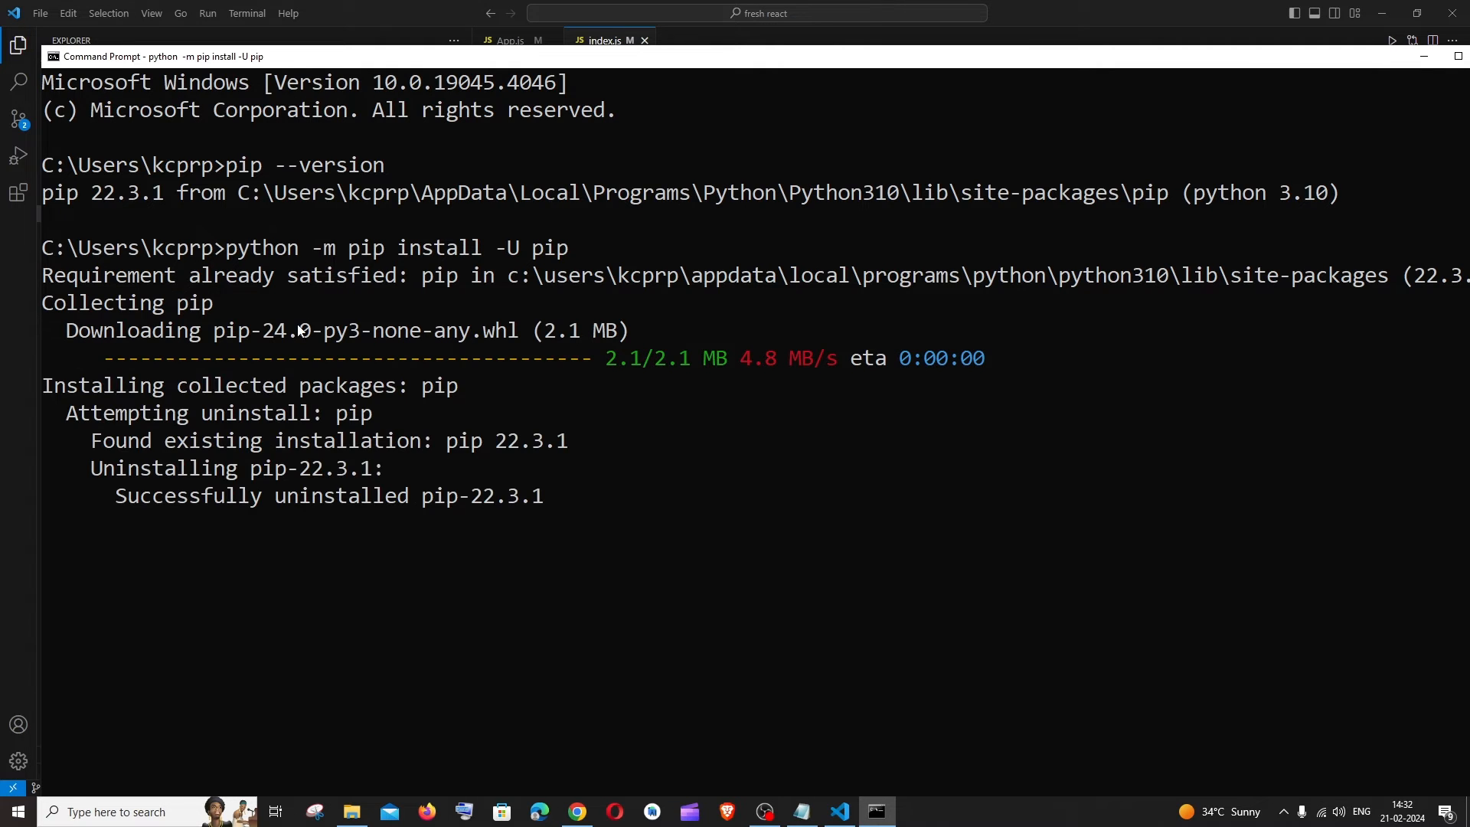
pyautogui.moveTo(251, 481)
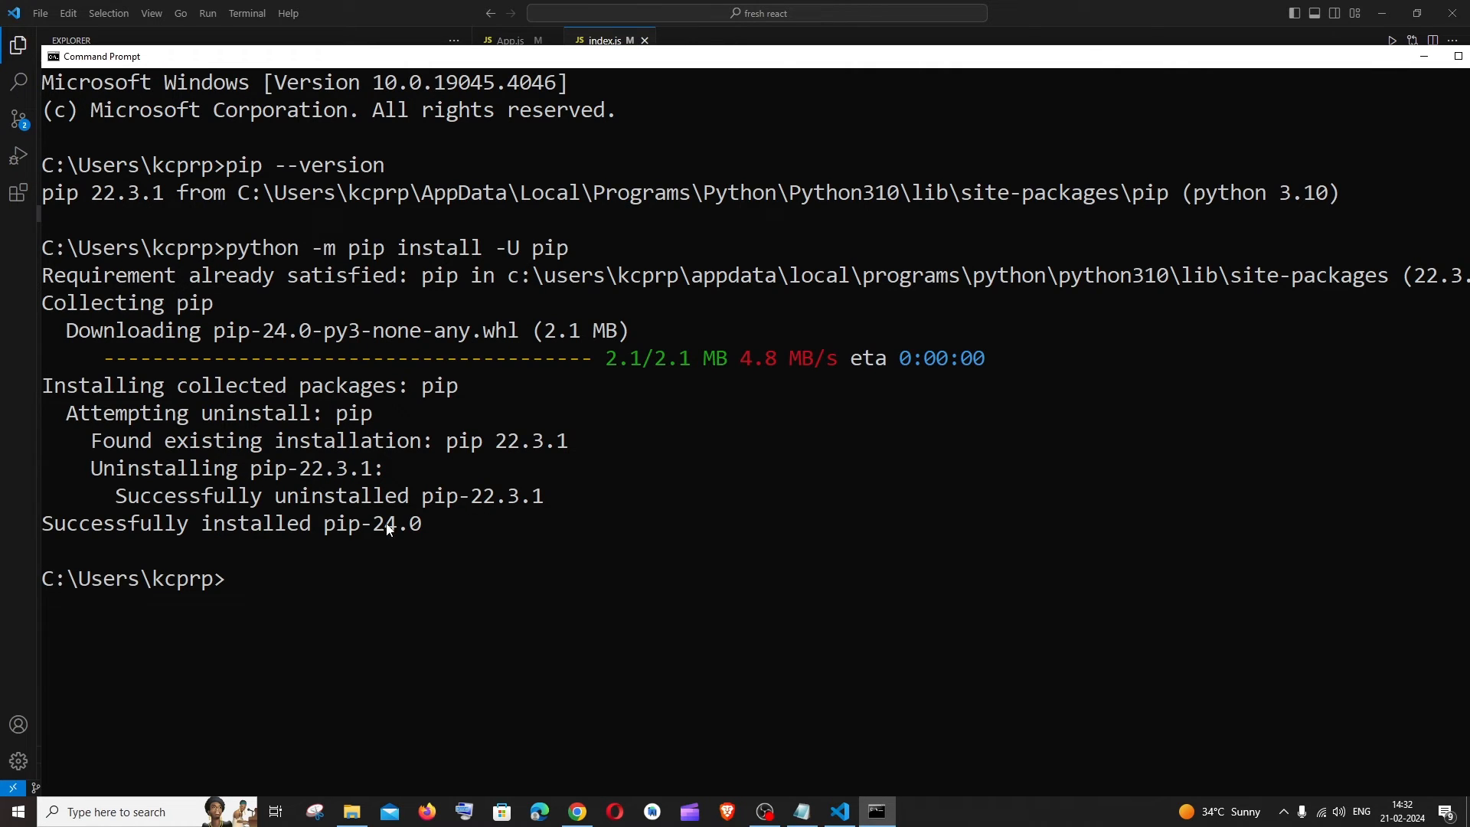
# - Clear the screen with cls and rerun pip --version, showing pip 24.0
pyautogui.write('cl')
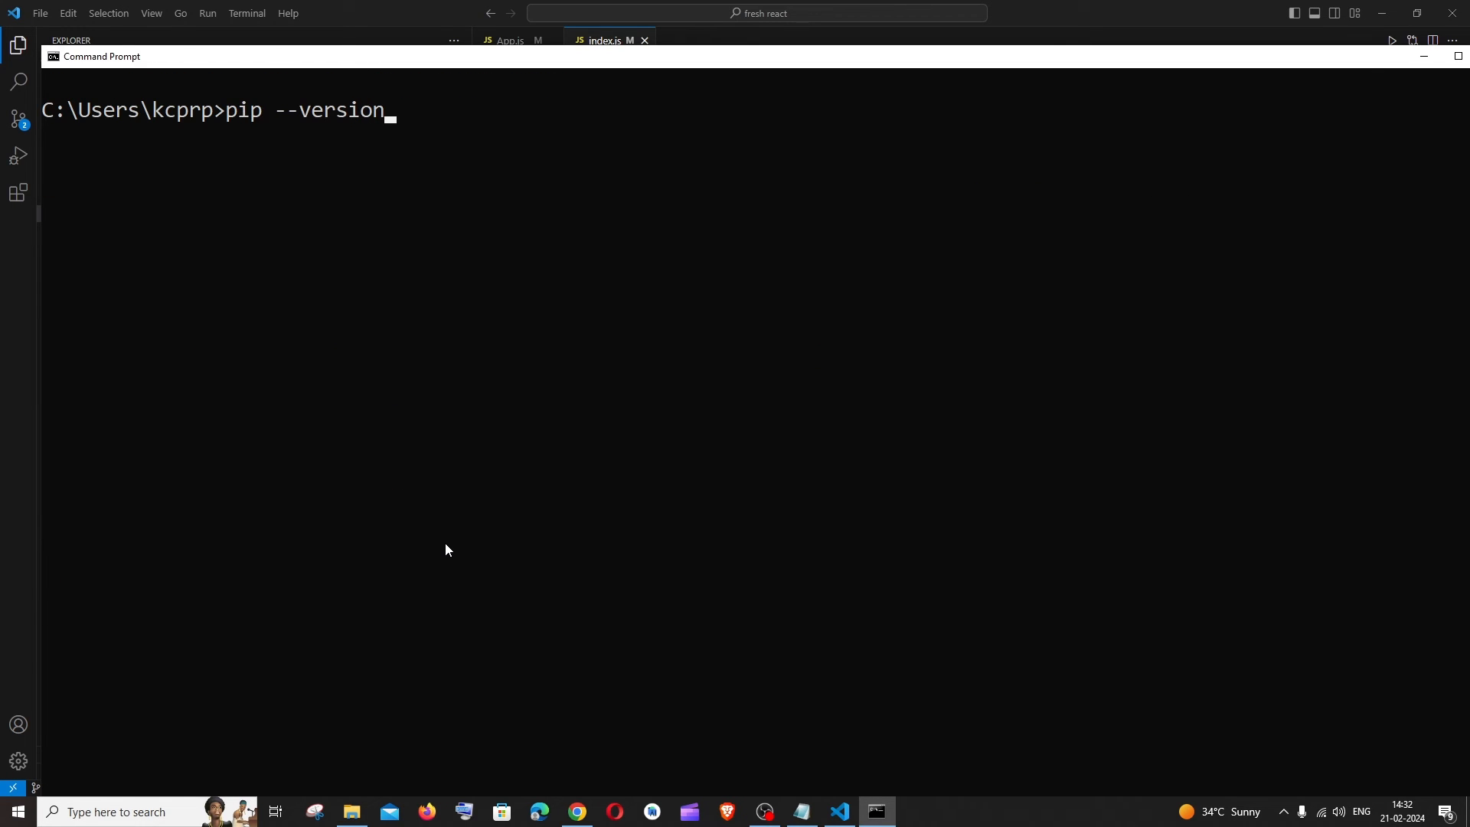
pyautogui.press('Return')
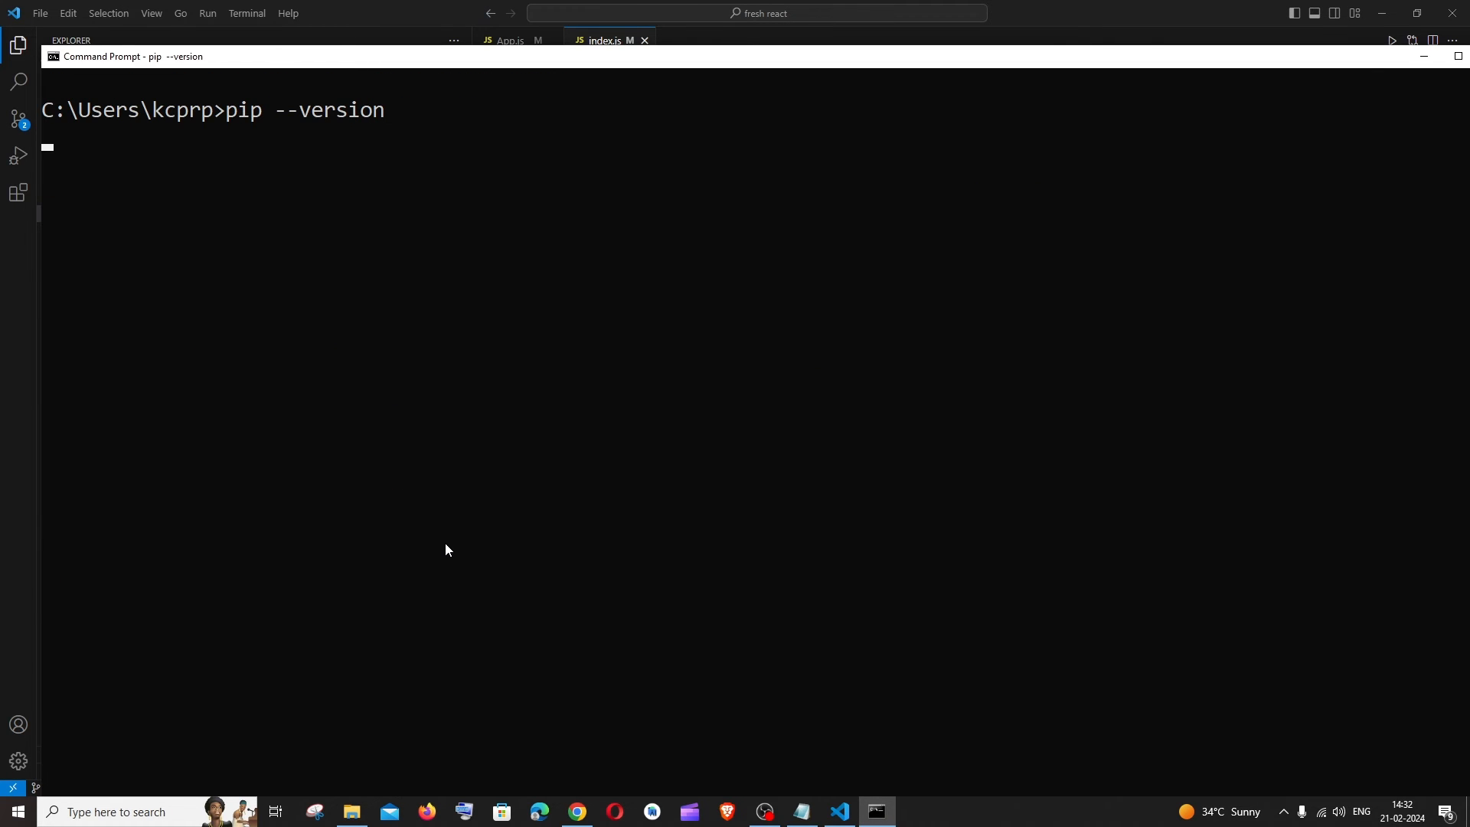
pyautogui.press('Return')
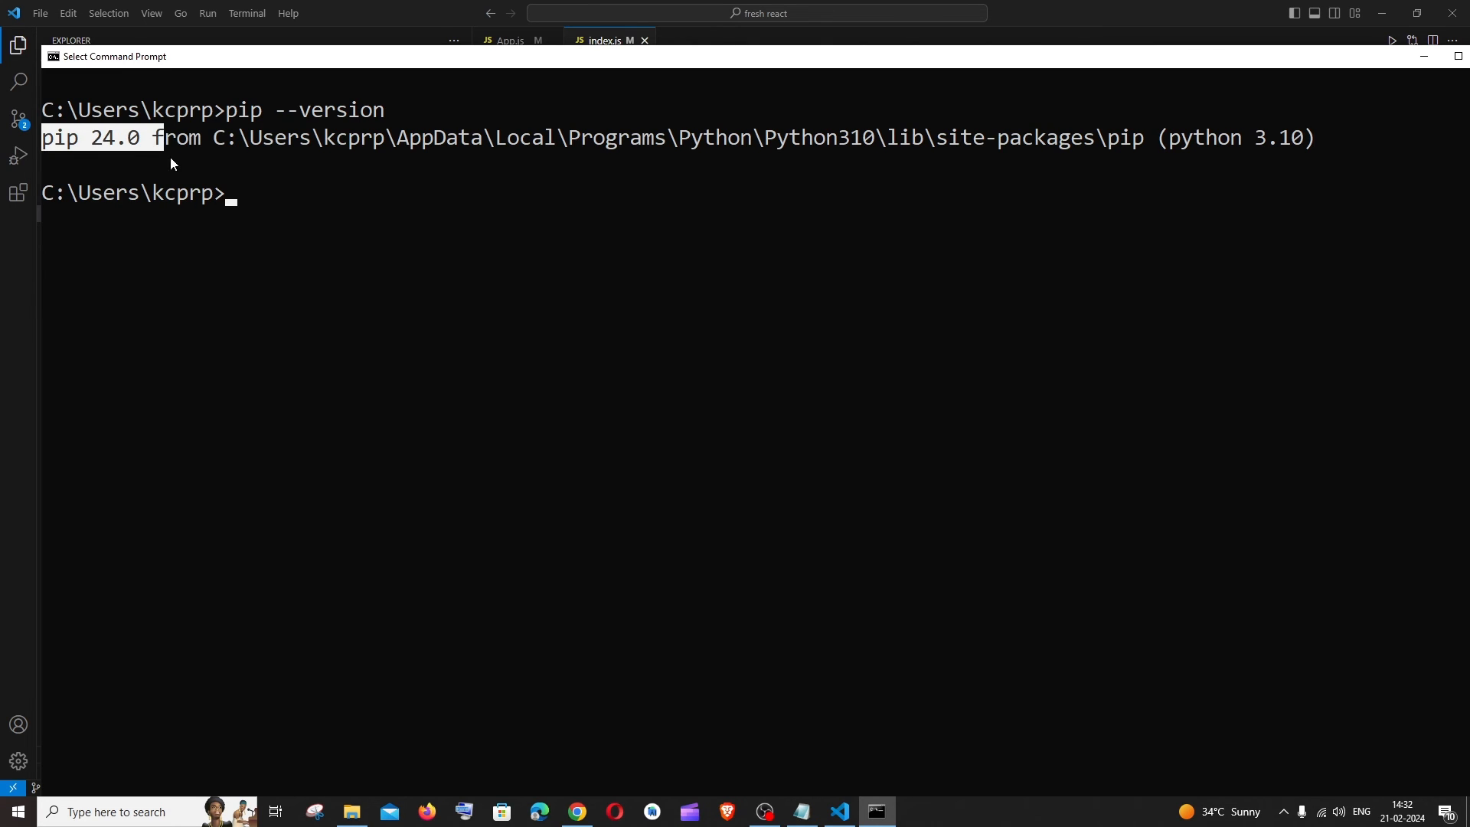
pyautogui.moveTo(340, 228)
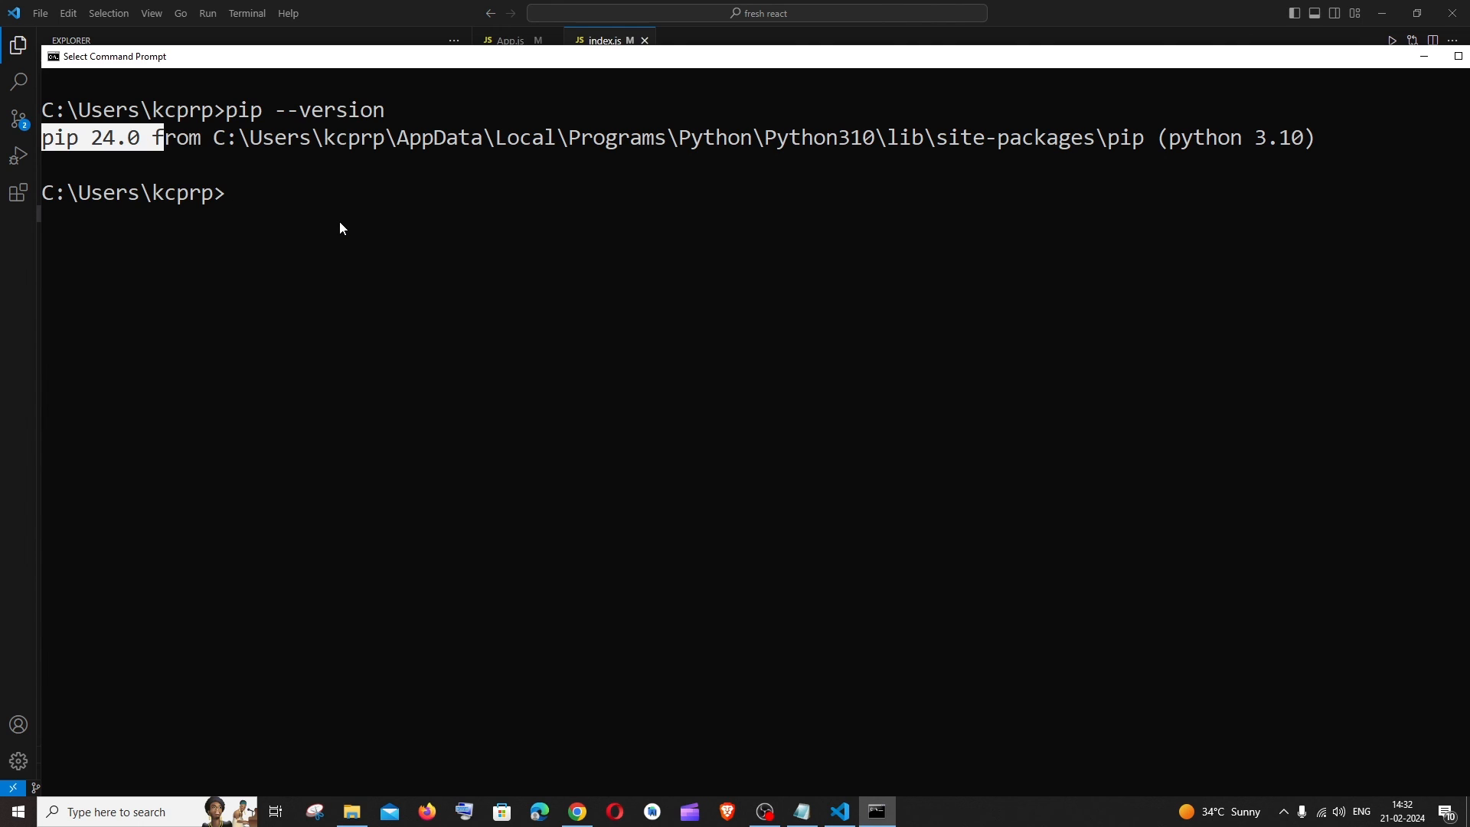
pyautogui.moveTo(764, 811)
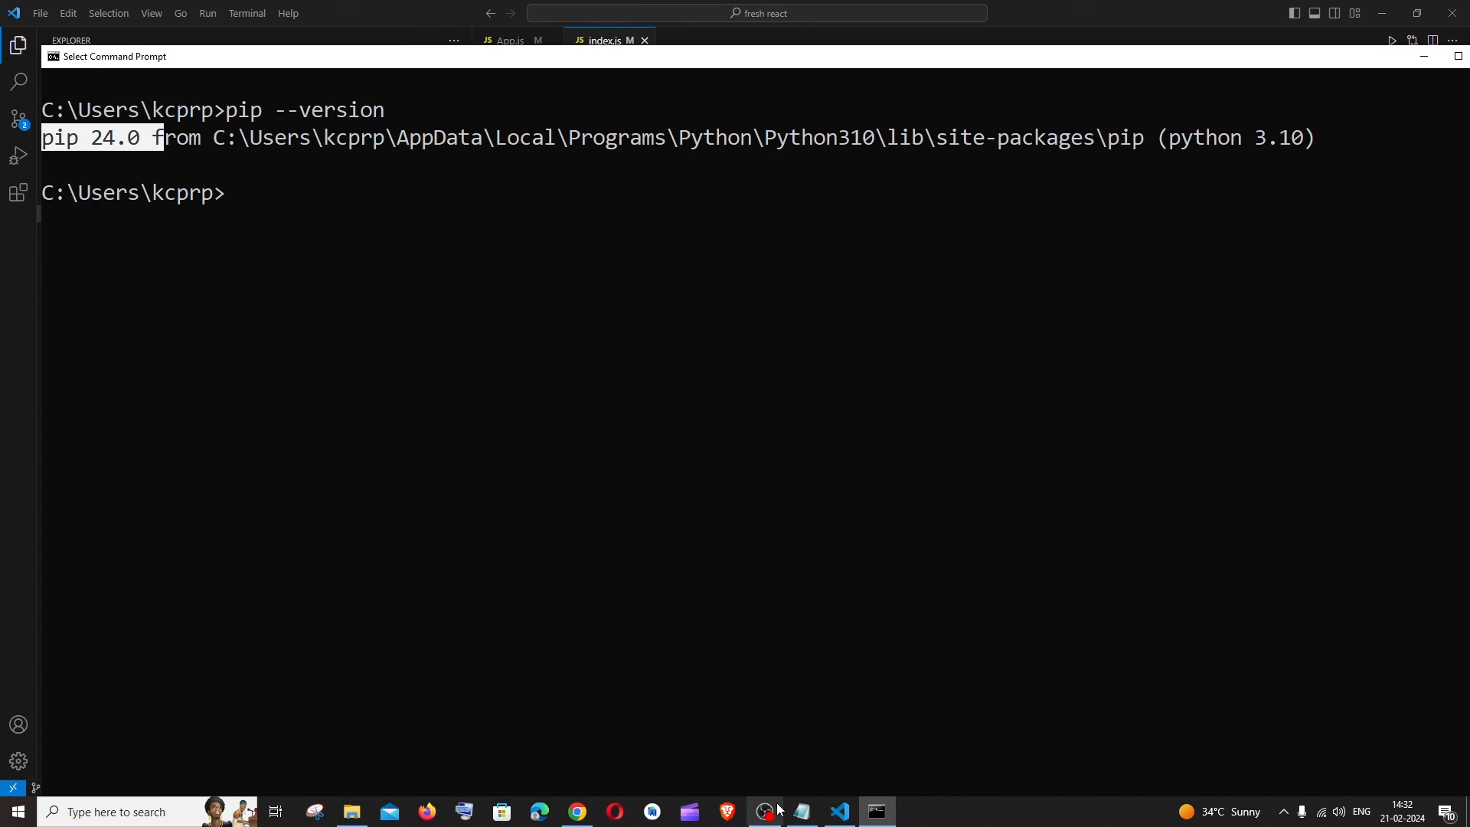